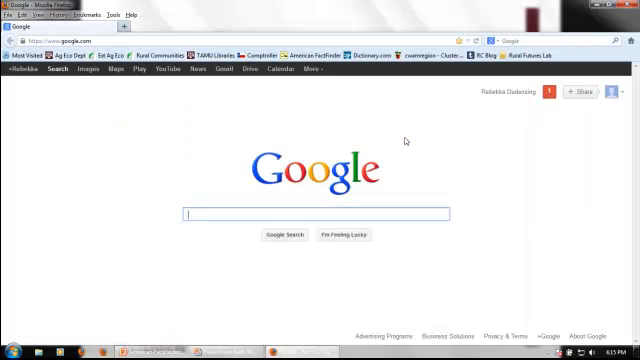
# - Search Google for 'american factfinder' to reach factfinder.census.gov
pyautogui.write('ameri')
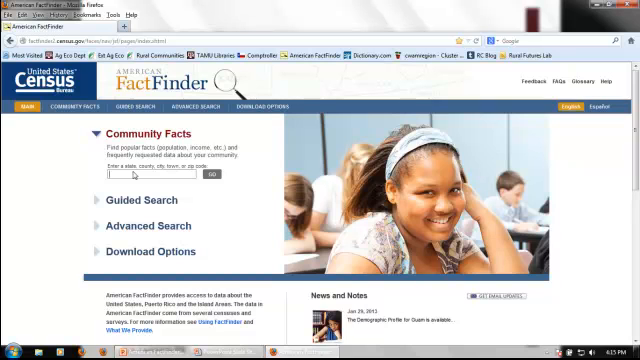
# - Look up Brazos County community facts and view its business and education figures
pyautogui.write('Bra')
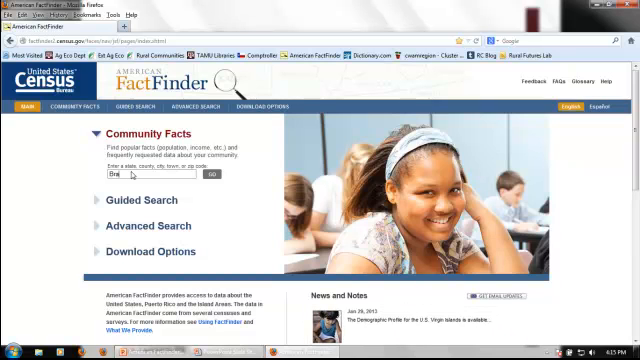
pyautogui.write('Brazos County Texas')
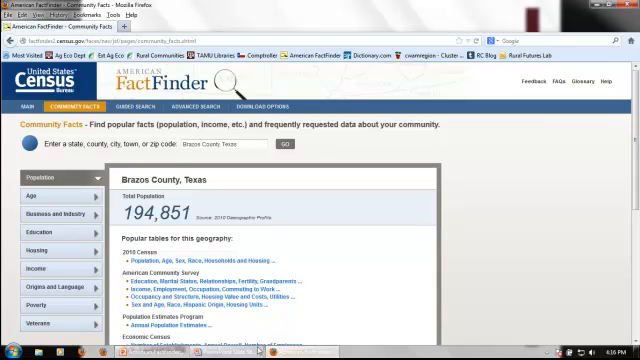
pyautogui.scroll(-3)
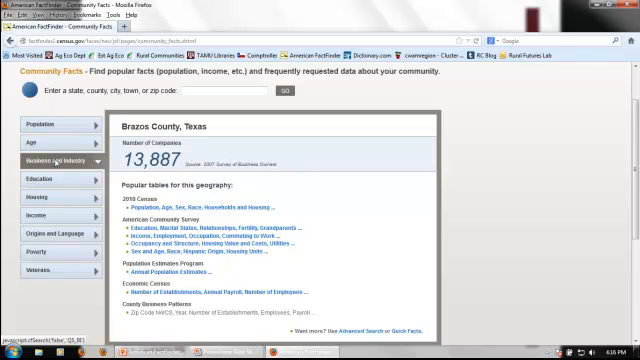
pyautogui.click(40, 178)
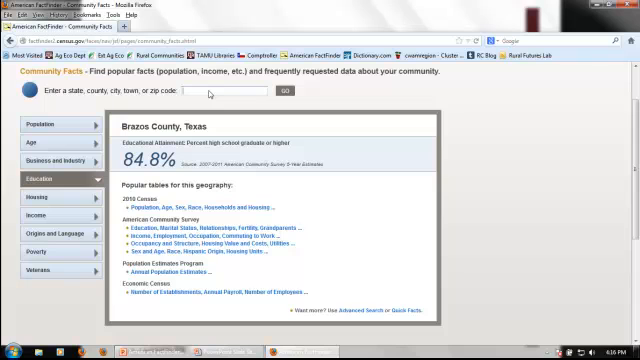
# - Search 'College' and choose the College Station place suggestion
pyautogui.write('College Station')
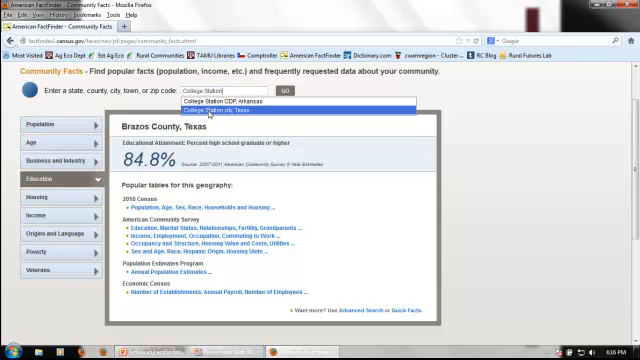
pyautogui.click(240, 108)
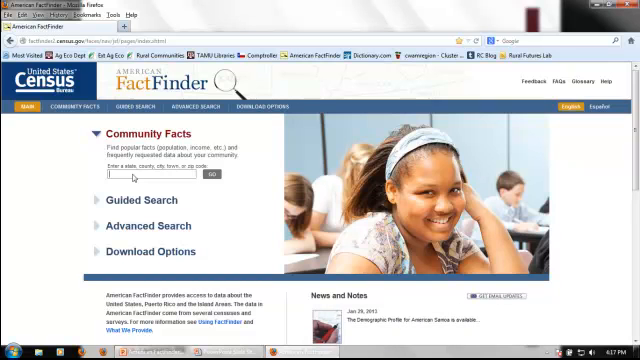
# - Search '778' in Community Facts and pick the 77843 ZIP code suggestion
pyautogui.write('77862')
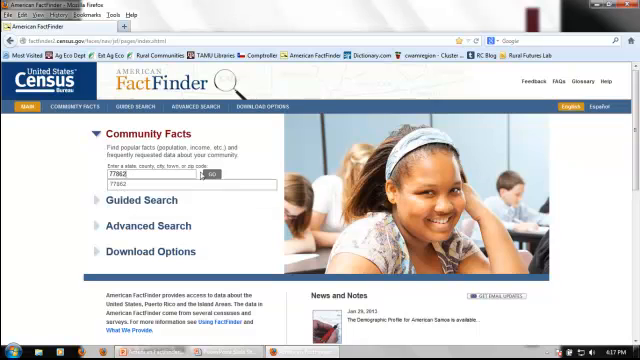
pyautogui.click(212, 174)
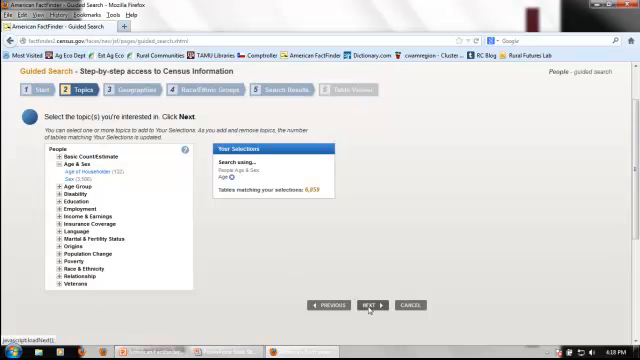
# - Move to the geographies step and browse to Brazos and Burleson counties in Texas
pyautogui.click(372, 304)
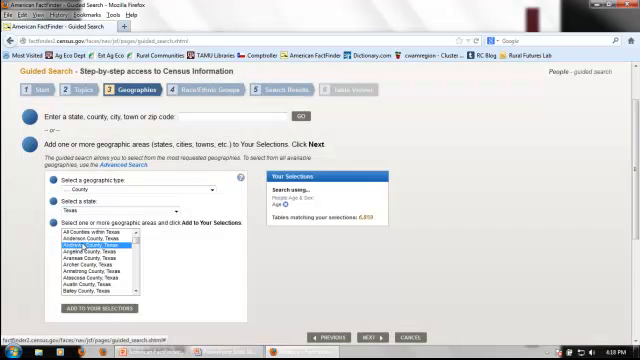
pyautogui.scroll(-3)
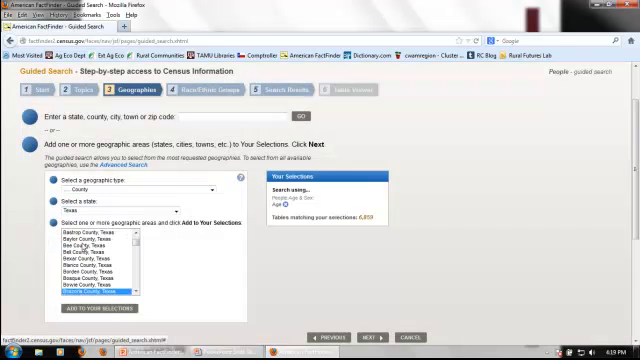
pyautogui.scroll(-3)
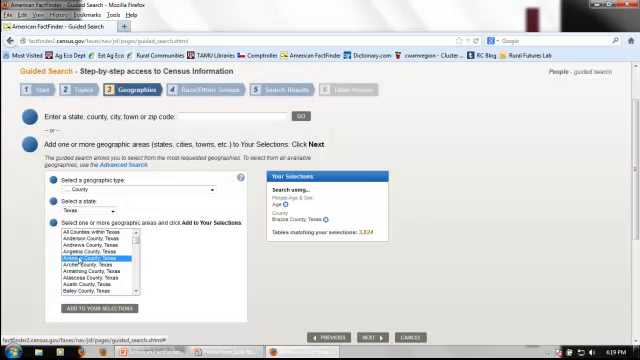
pyautogui.scroll(-3)
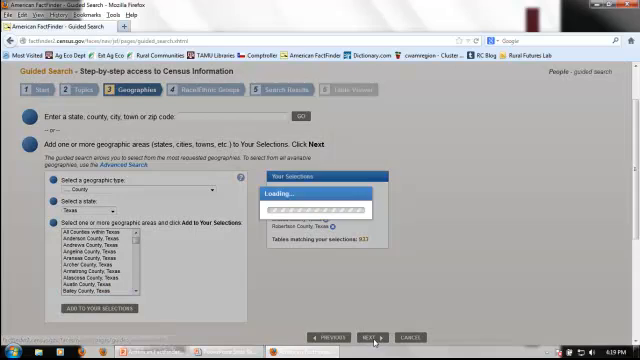
# - Advance to the race and ethnic groups step, then return to the list of matching tables
pyautogui.click(372, 334)
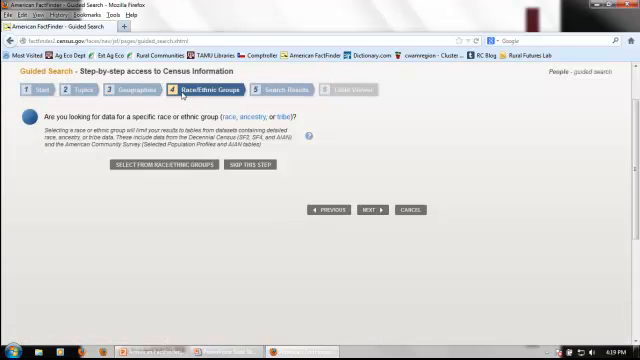
pyautogui.moveTo(276, 272)
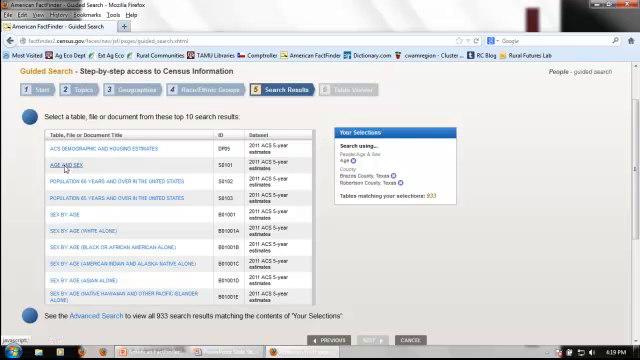
pyautogui.click(60, 168)
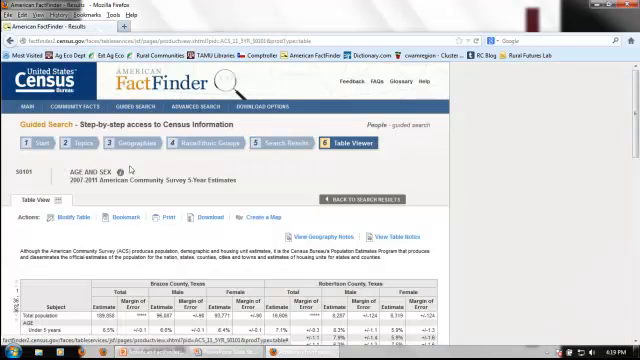
pyautogui.scroll(-3)
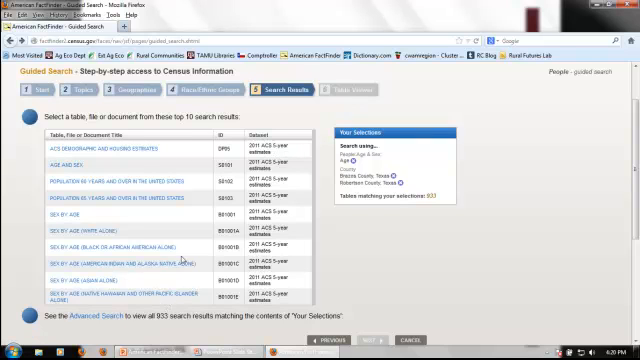
# - Review the Guided Search results before switching to Advanced Search
pyautogui.scroll(-3)
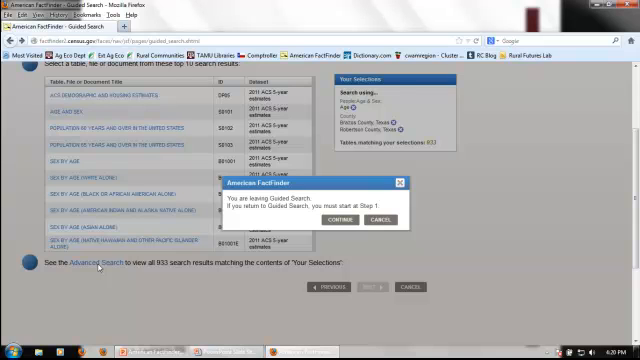
pyautogui.moveTo(200, 326)
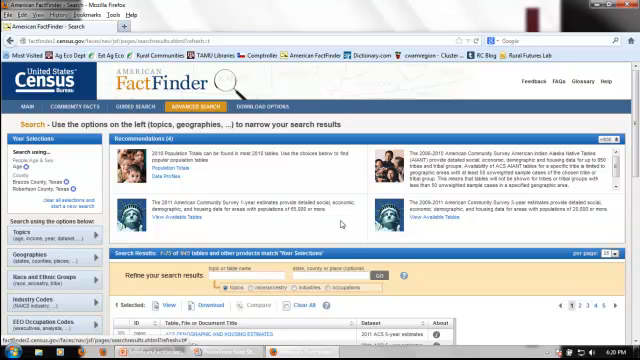
pyautogui.moveTo(340, 224)
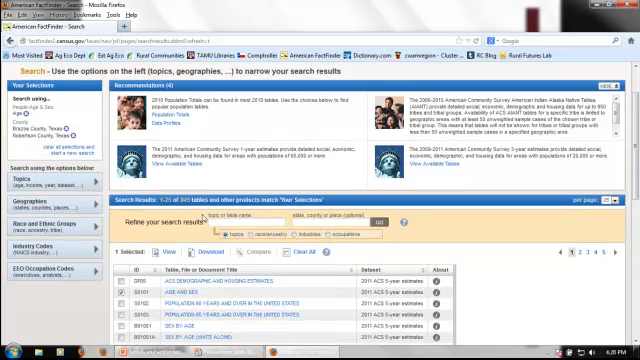
# - Review the Advanced Search panel to clear the earlier selections
pyautogui.scroll(-3)
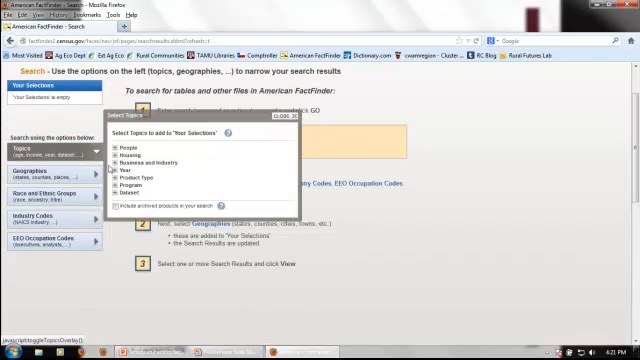
# - Expand Business and Industry topics and add the establishments topic to the selections
pyautogui.click(116, 160)
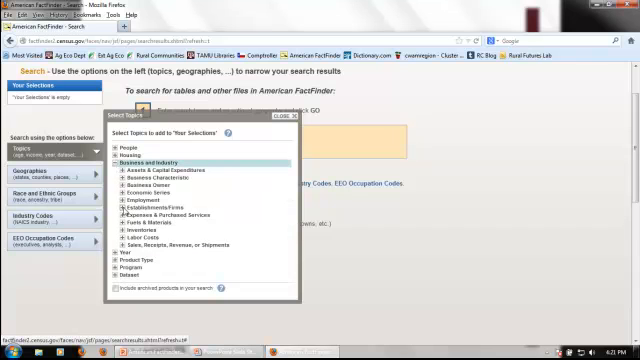
pyautogui.click(118, 200)
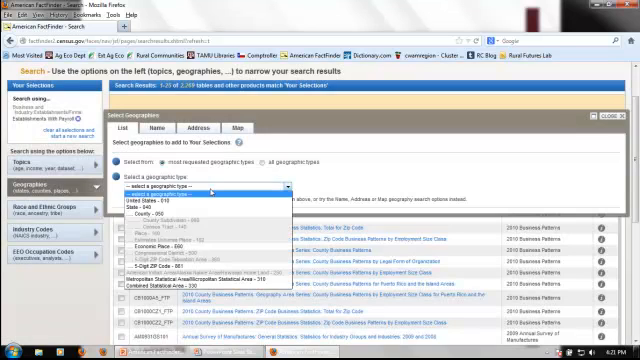
# - Choose County as the geography type for the County Business Patterns search
pyautogui.click(190, 200)
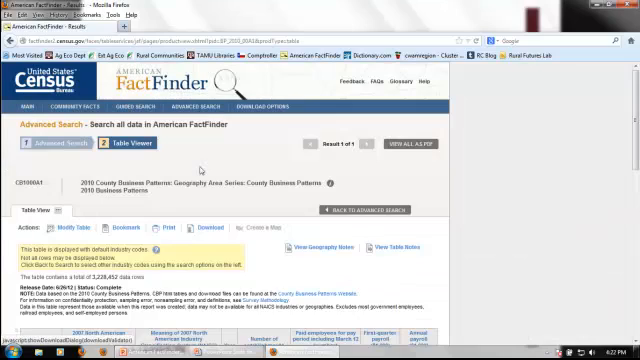
# - Scroll down through the County Business Patterns table to review its rows
pyautogui.scroll(-3)
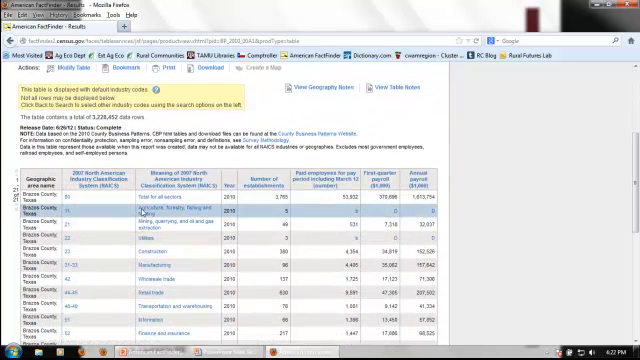
pyautogui.scroll(-3)
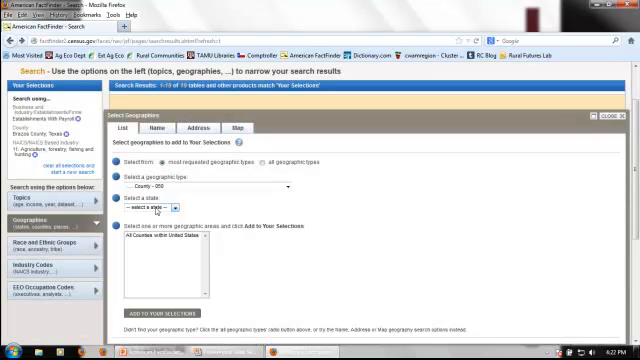
# - View the 2010 County Business Patterns table for the refined county selection
pyautogui.click(152, 206)
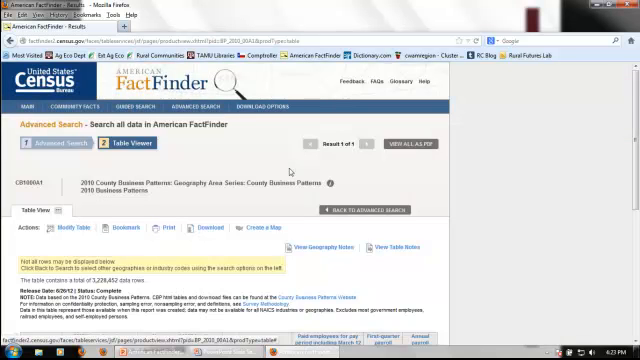
# - Scroll down the table before heading to the FactFinder home page
pyautogui.scroll(-3)
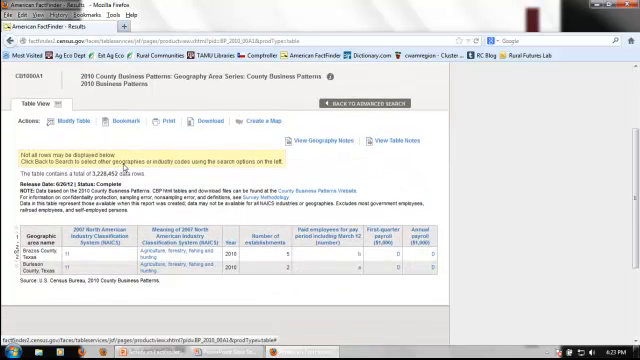
pyautogui.scroll(-3)
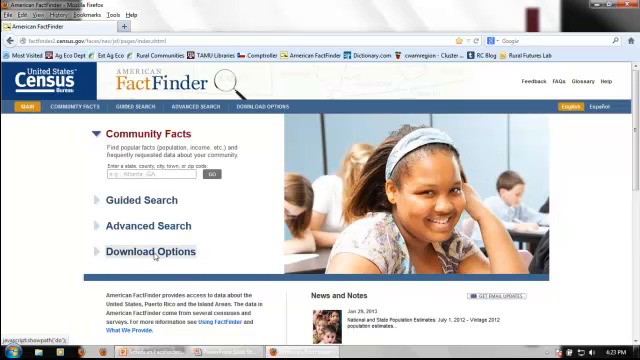
pyautogui.moveTo(152, 256)
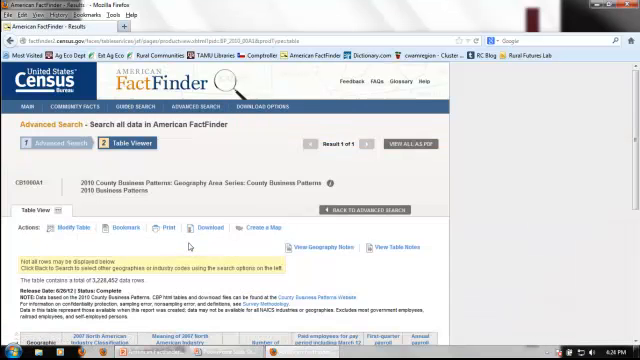
# - Bring up the Download dialog for the 2010 County Business Patterns table
pyautogui.click(206, 232)
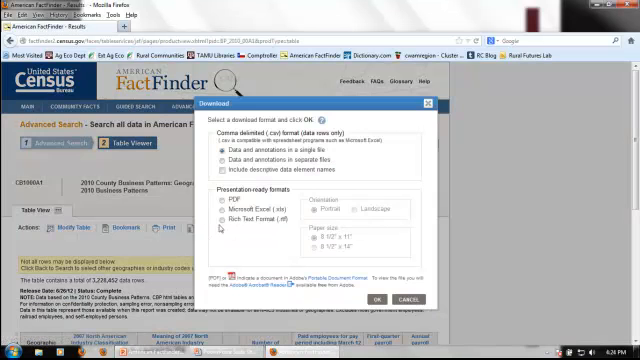